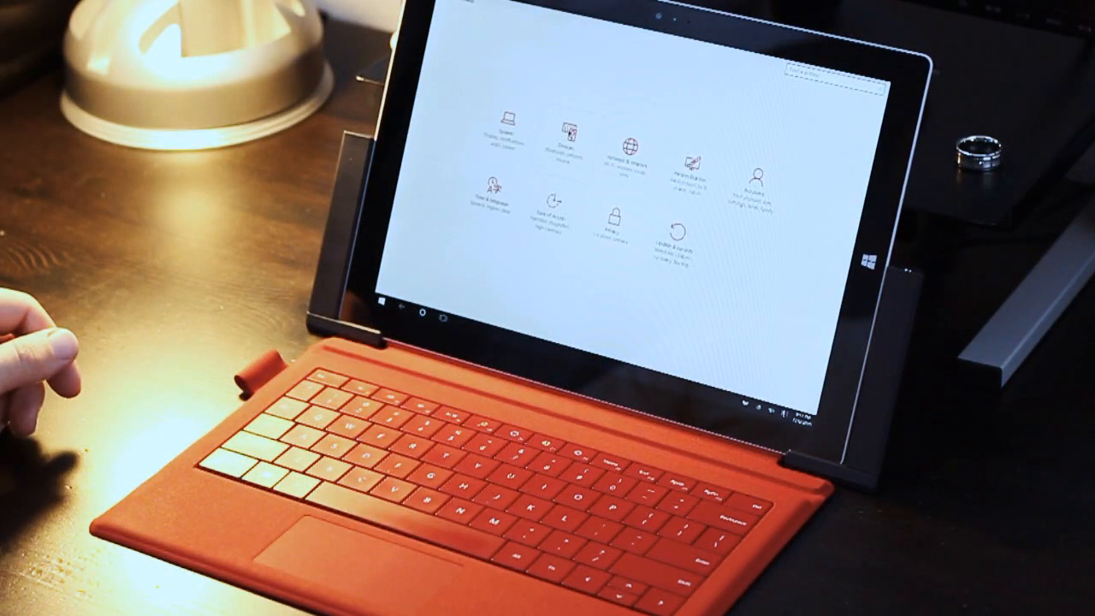
Go to Devices > Mouse & touchpad and scroll down to the touchpad gesture options.
left_click(566, 137)
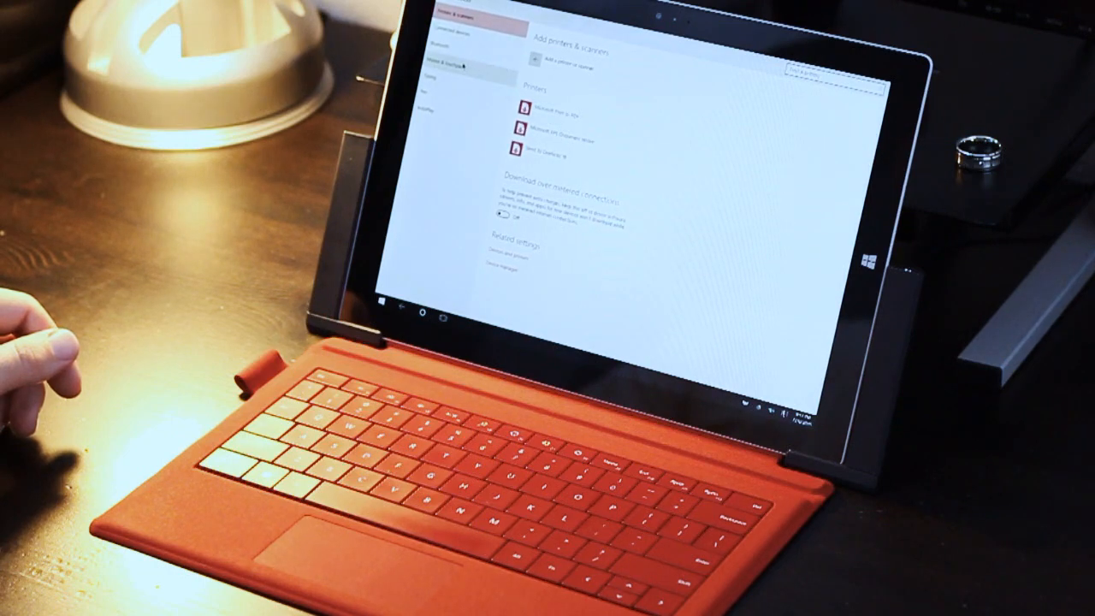
left_click(449, 66)
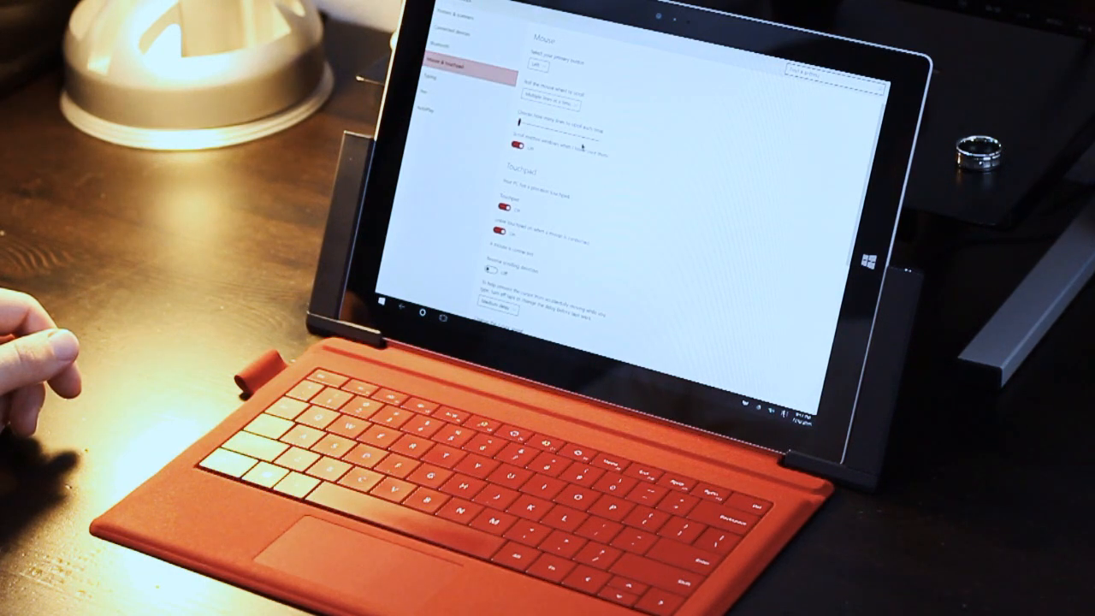
scroll("down", 3)
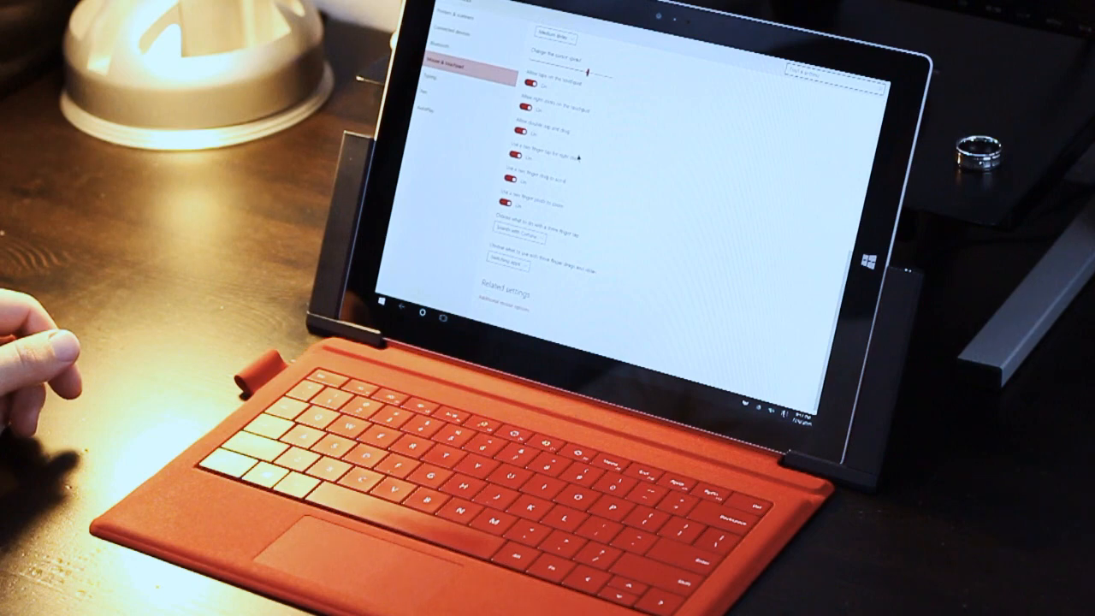